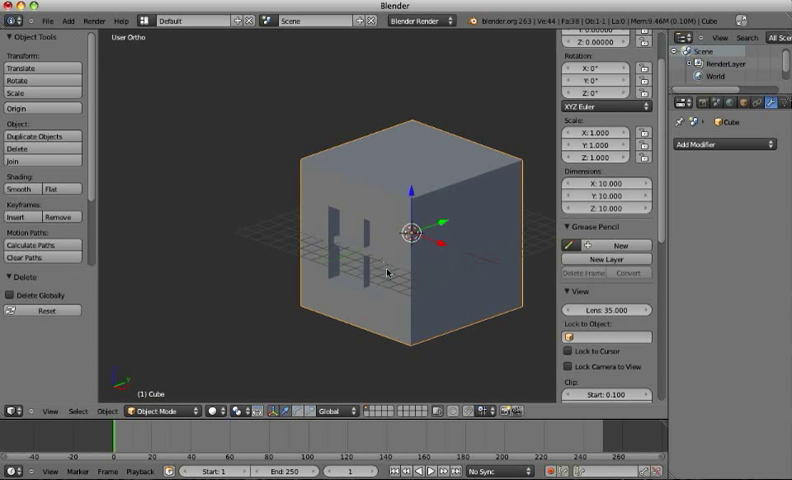
mouse_move(372, 244)
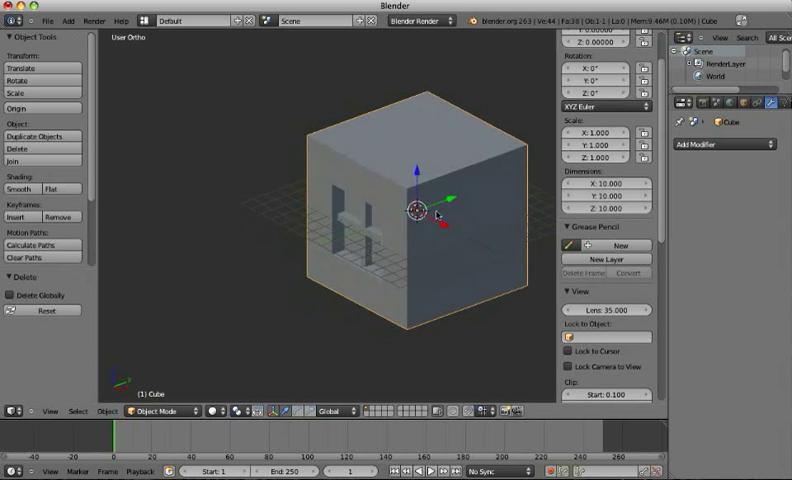
- Return to Object Mode and add a Solidify modifier to the window cube
drag(444, 216, 368, 228)
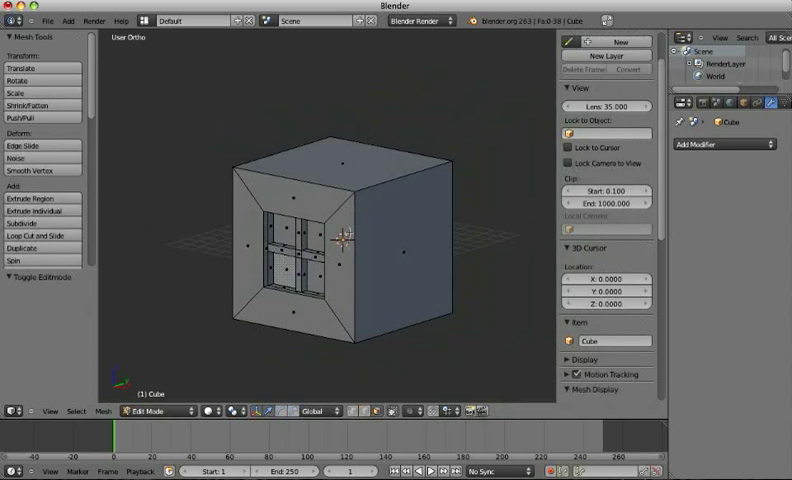
click(150, 414)
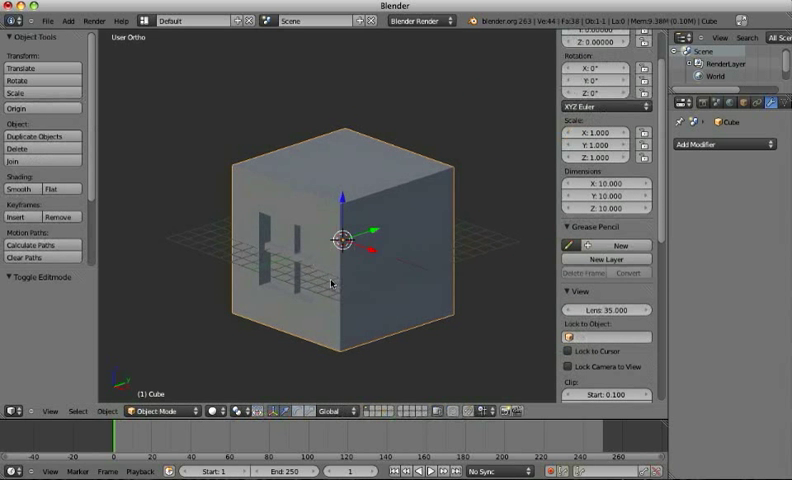
click(720, 144)
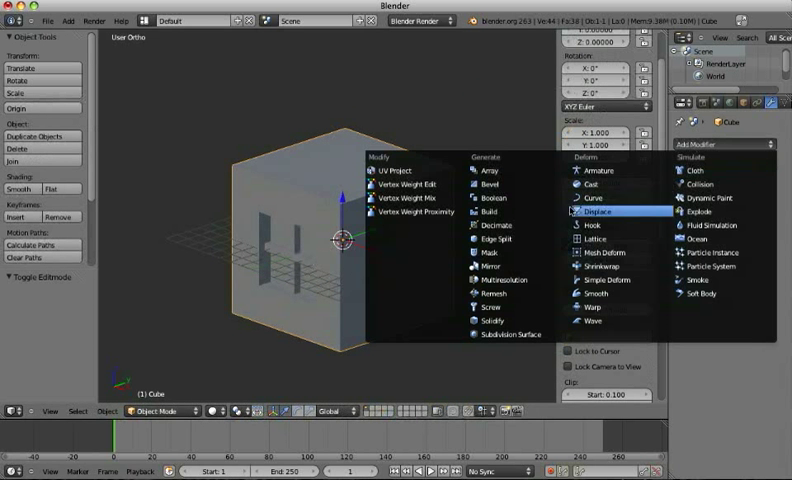
mouse_move(490, 212)
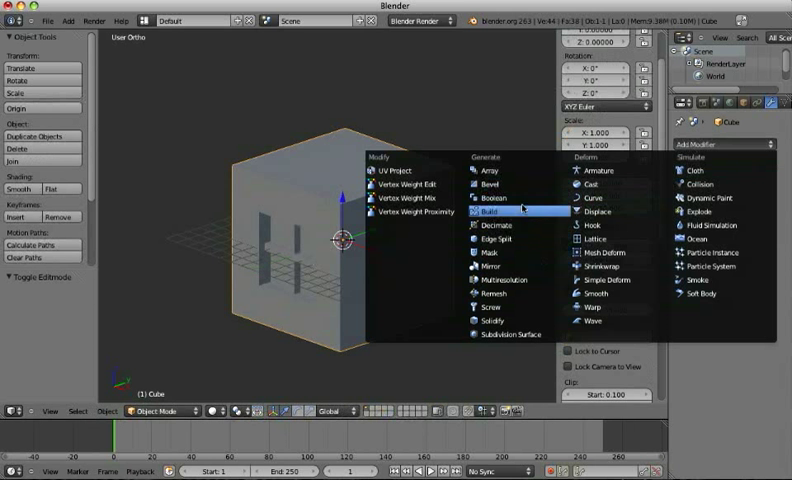
mouse_move(504, 320)
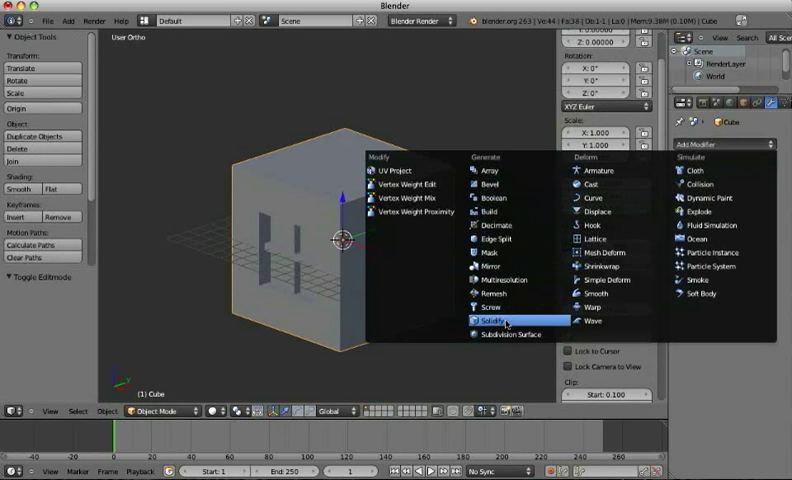
click(490, 320)
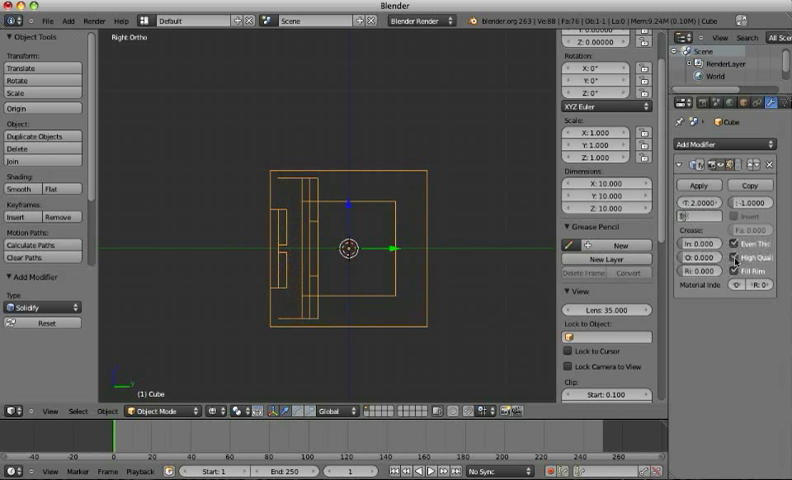
mouse_move(304, 180)
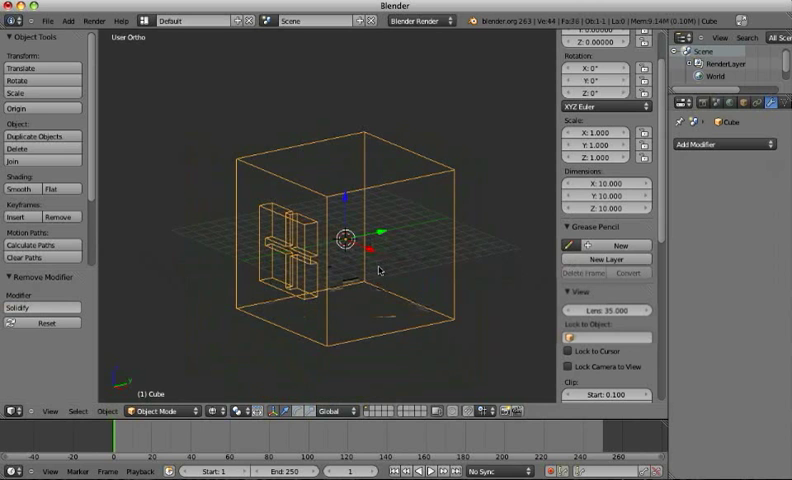
- Switch back to solid shading and continue on the Cube.001 copy without Solidify
key(Tab)
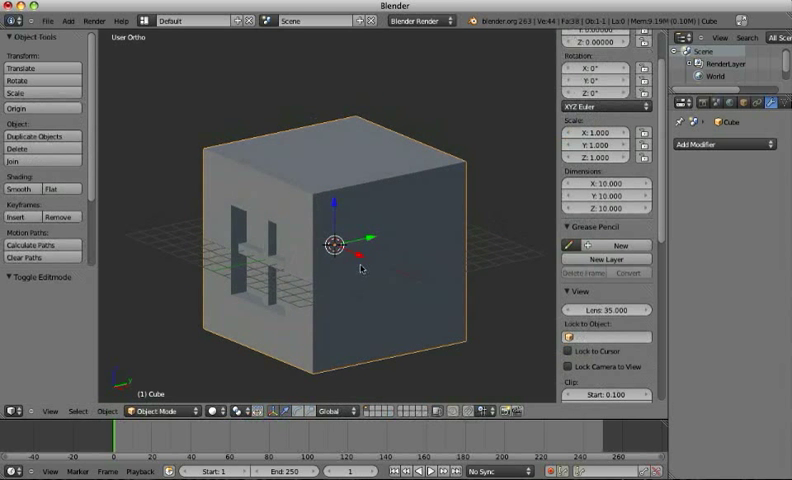
click(40, 132)
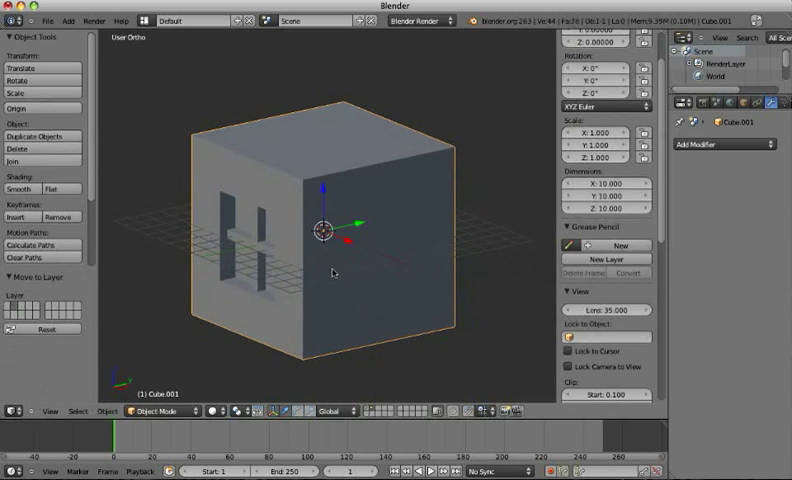
- Add a Remesh modifier in Smooth mode to Cube.001 and adjust its settings
click(716, 146)
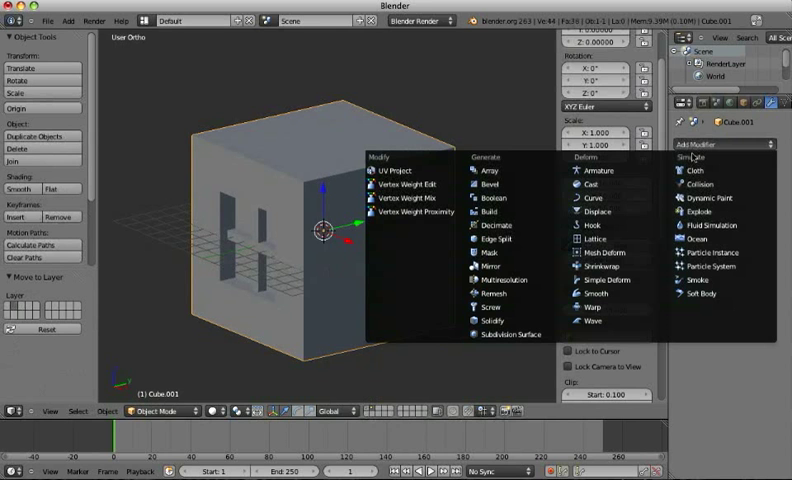
mouse_move(522, 278)
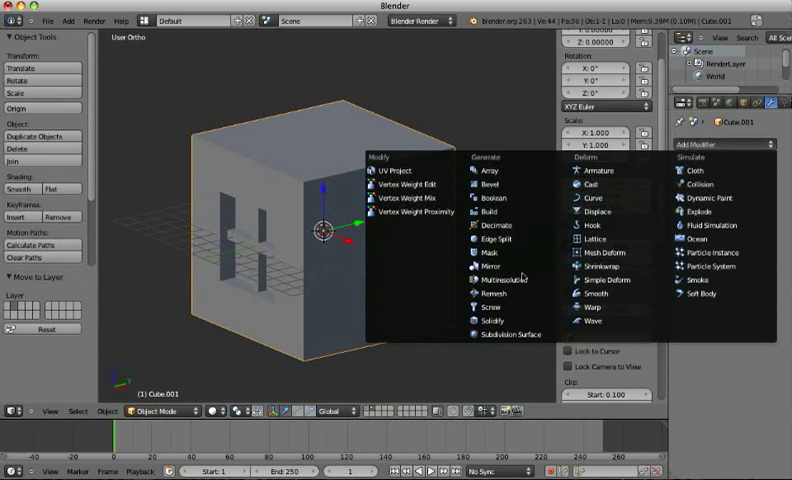
mouse_move(496, 292)
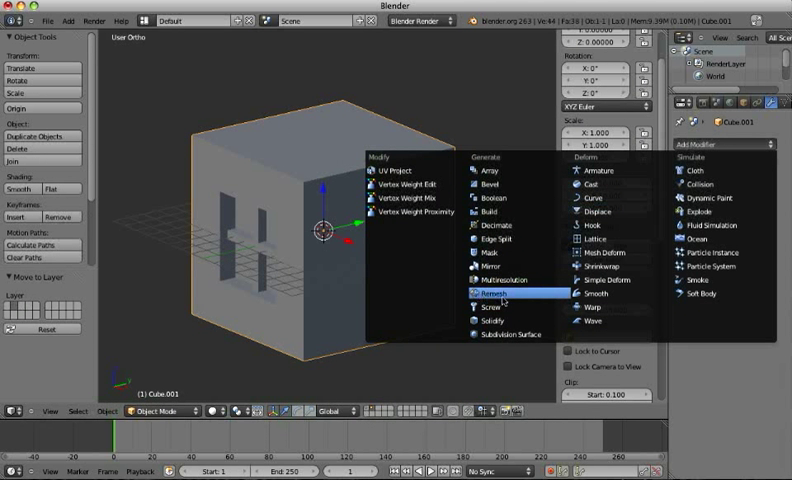
click(488, 294)
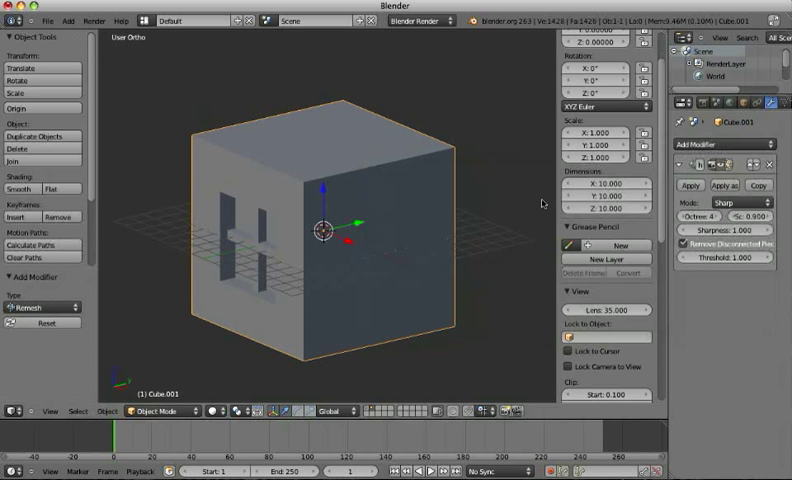
click(736, 204)
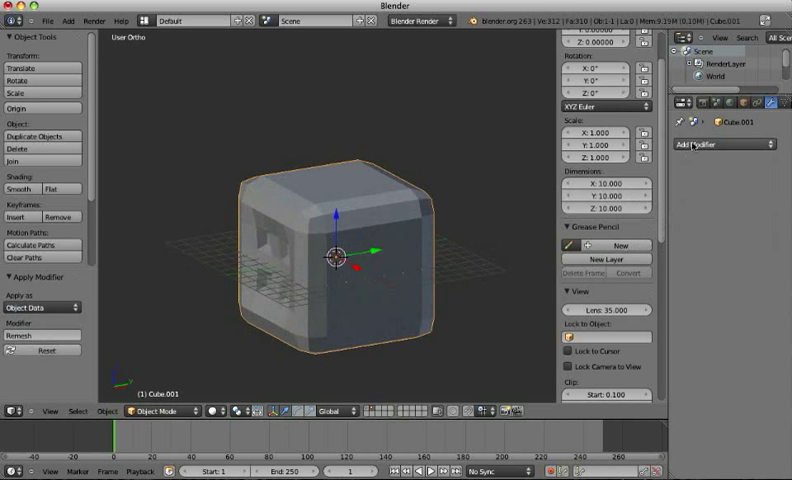
- Add a Solidify modifier to the smoothed cube and apply it to the mesh
click(716, 144)
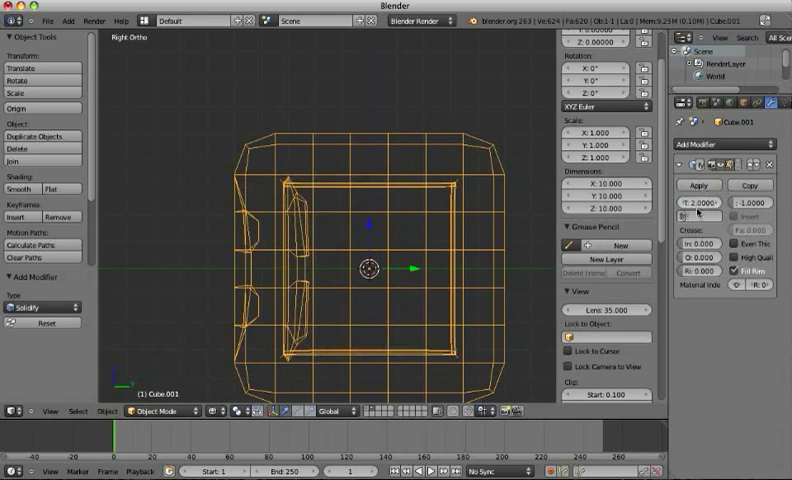
click(700, 184)
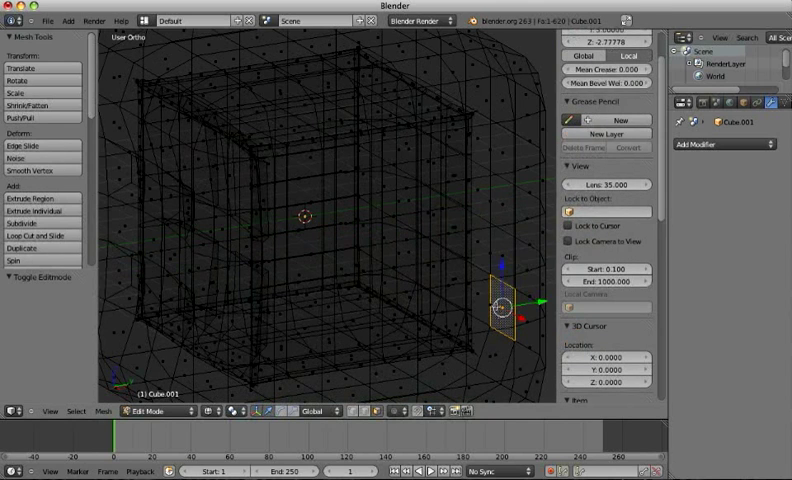
- Delete the selected outer faces, leaving only the hollow inner shell
key(X)
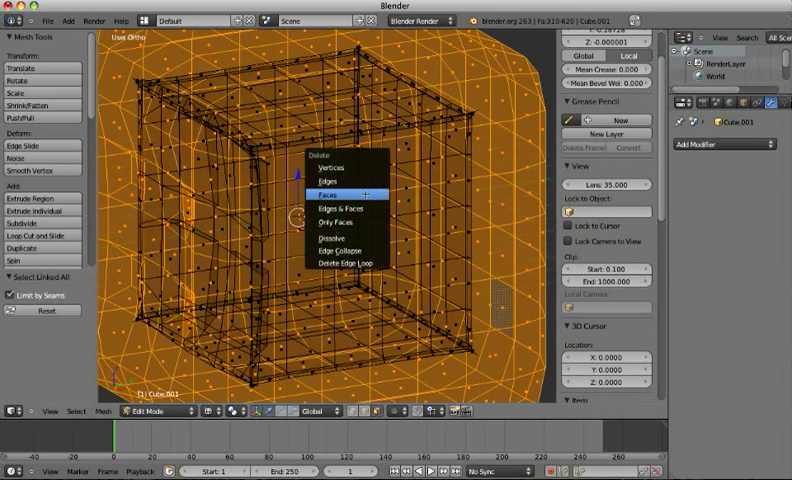
click(328, 192)
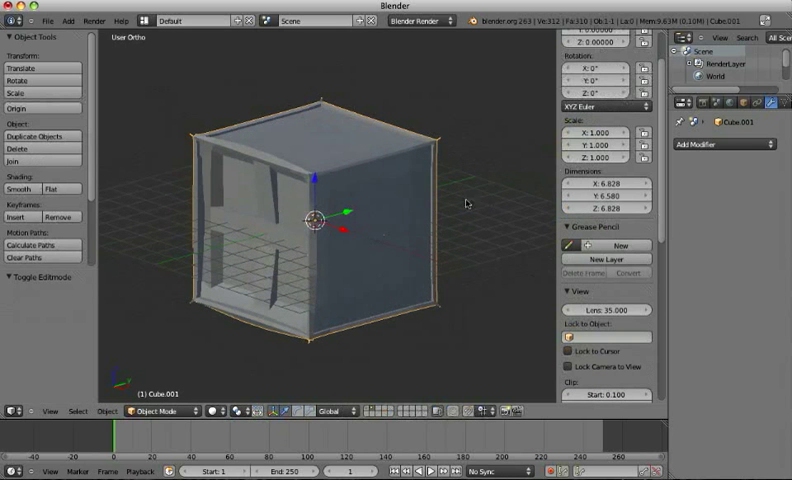
click(716, 144)
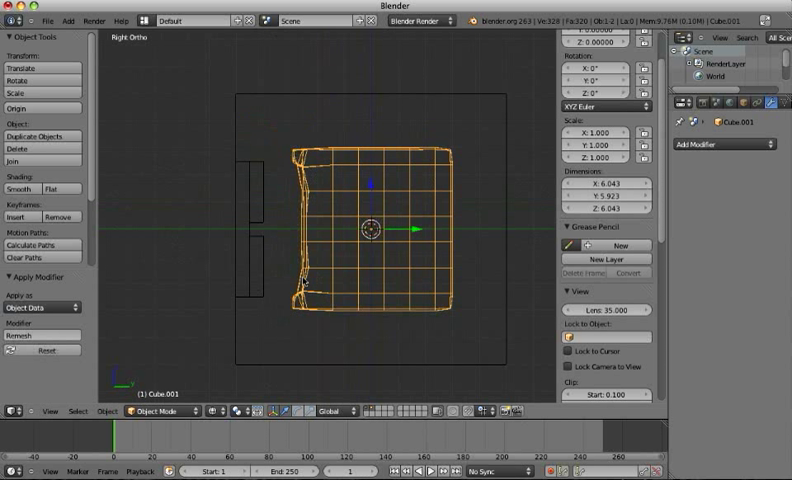
mouse_move(294, 198)
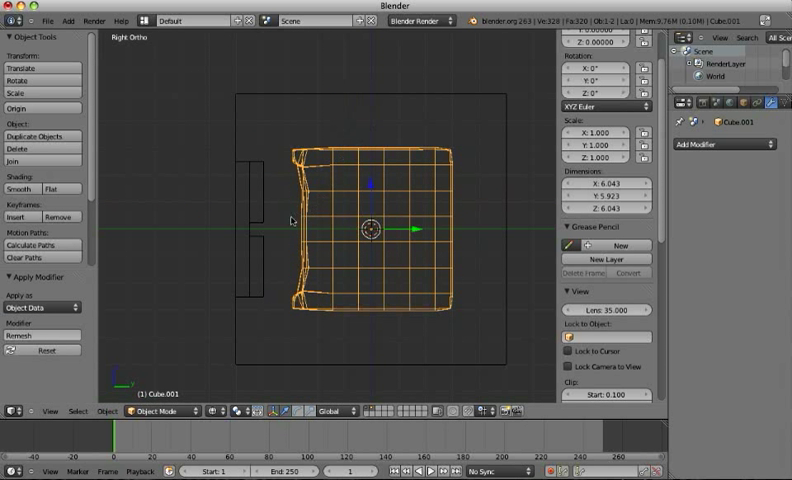
mouse_move(284, 208)
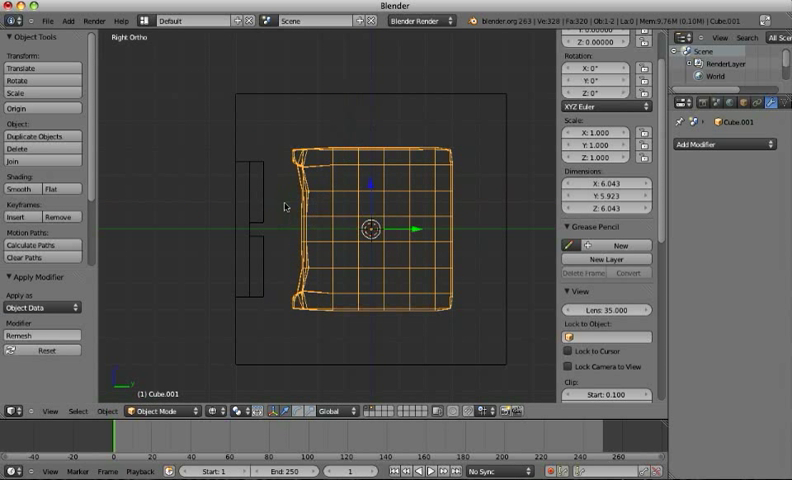